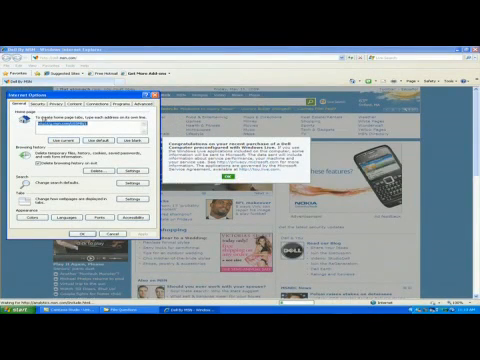
Show the Security zone settings in the Internet Options dialog
{"action": "left_click", "coordinate": [50, 102]}
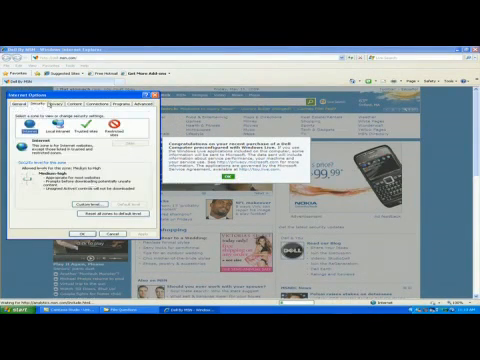